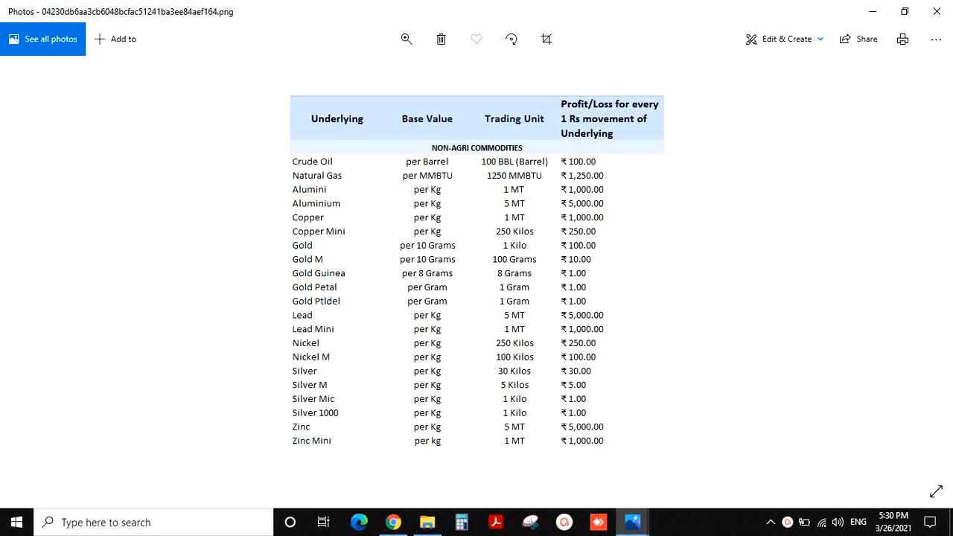
{"action": "mouse_move", "coordinate": [440, 215]}
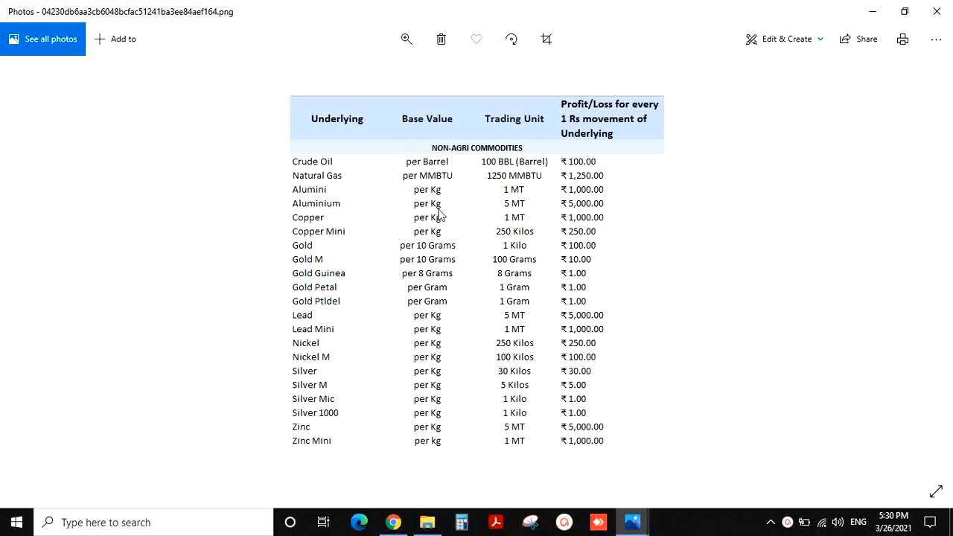
{"action": "mouse_move", "coordinate": [593, 162]}
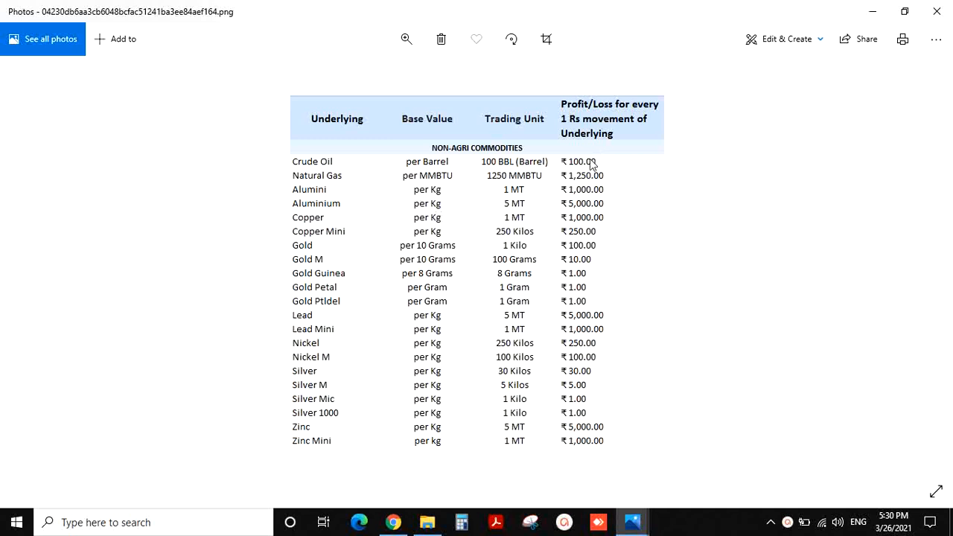
{"action": "mouse_move", "coordinate": [588, 145]}
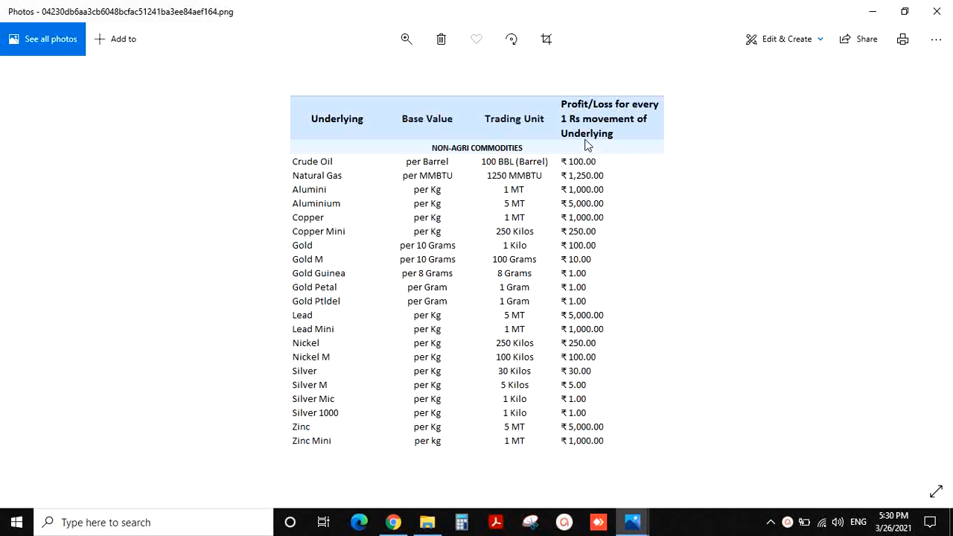
{"action": "mouse_move", "coordinate": [584, 138]}
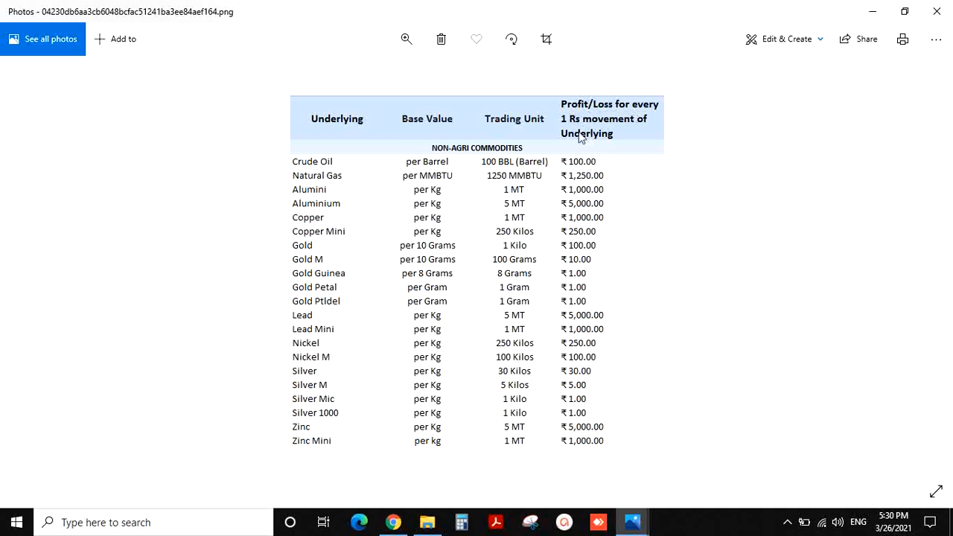
{"action": "mouse_move", "coordinate": [340, 186]}
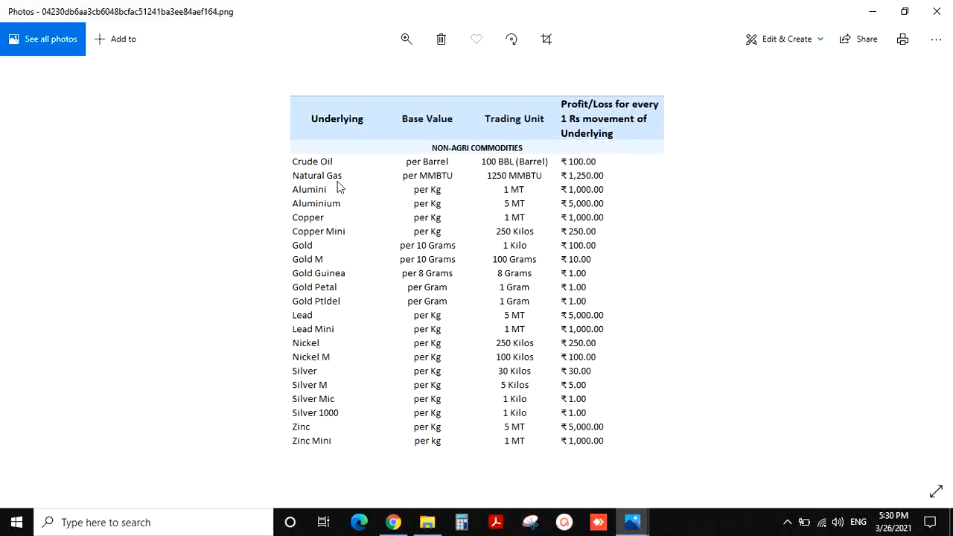
{"action": "mouse_move", "coordinate": [580, 155]}
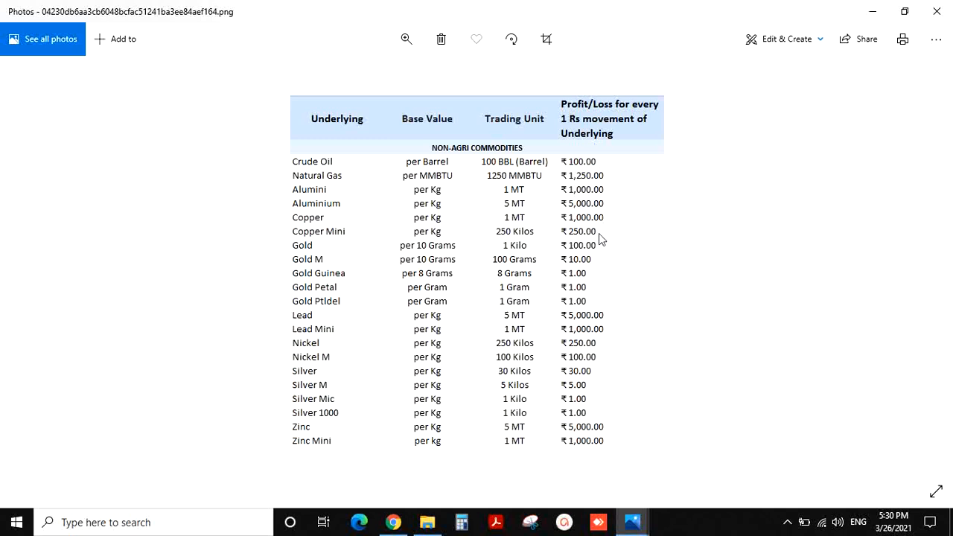
{"action": "mouse_move", "coordinate": [588, 173]}
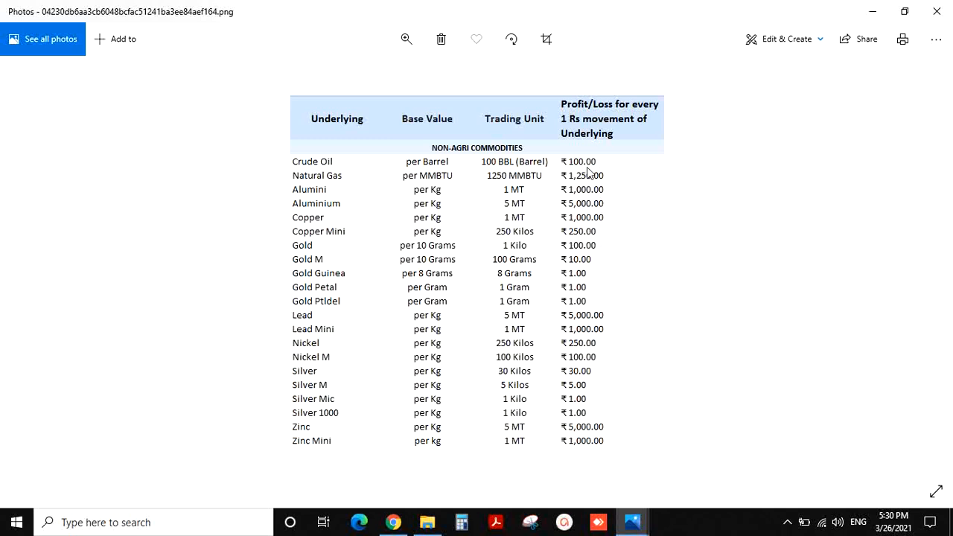
{"action": "mouse_move", "coordinate": [596, 181]}
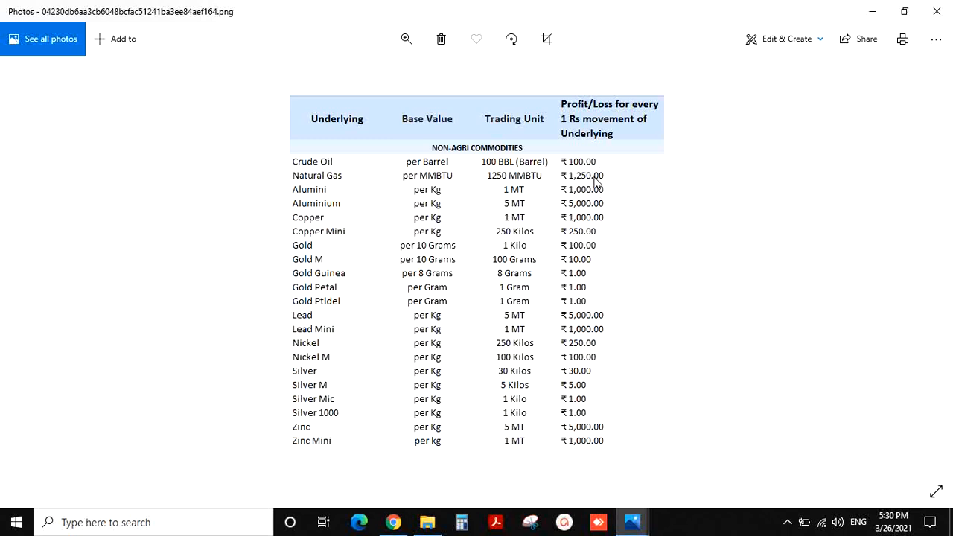
{"action": "mouse_move", "coordinate": [396, 206]}
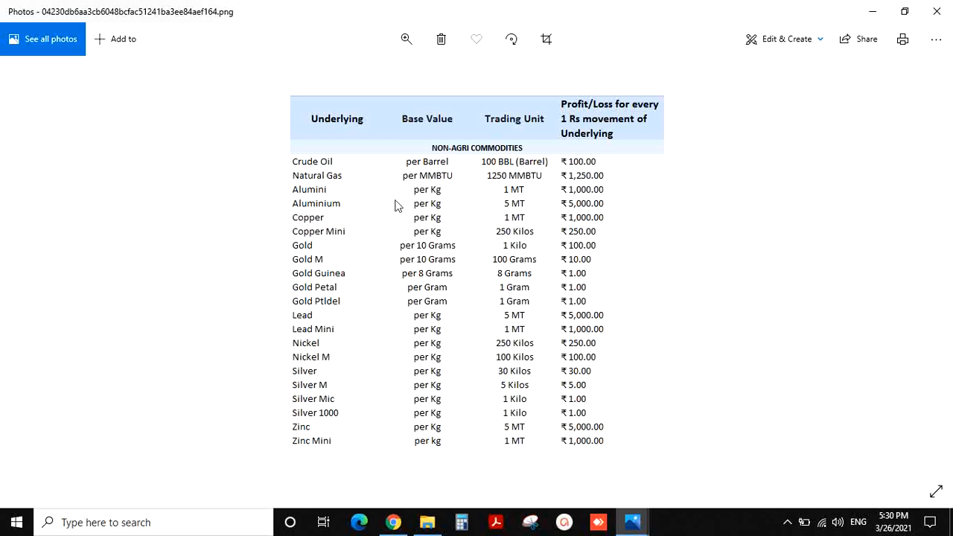
{"action": "mouse_move", "coordinate": [519, 196]}
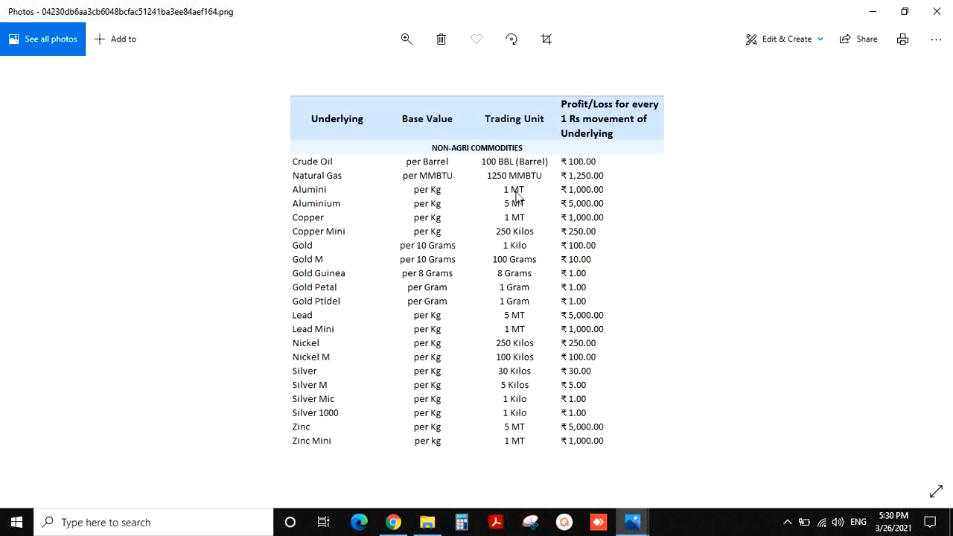
{"action": "mouse_move", "coordinate": [586, 198]}
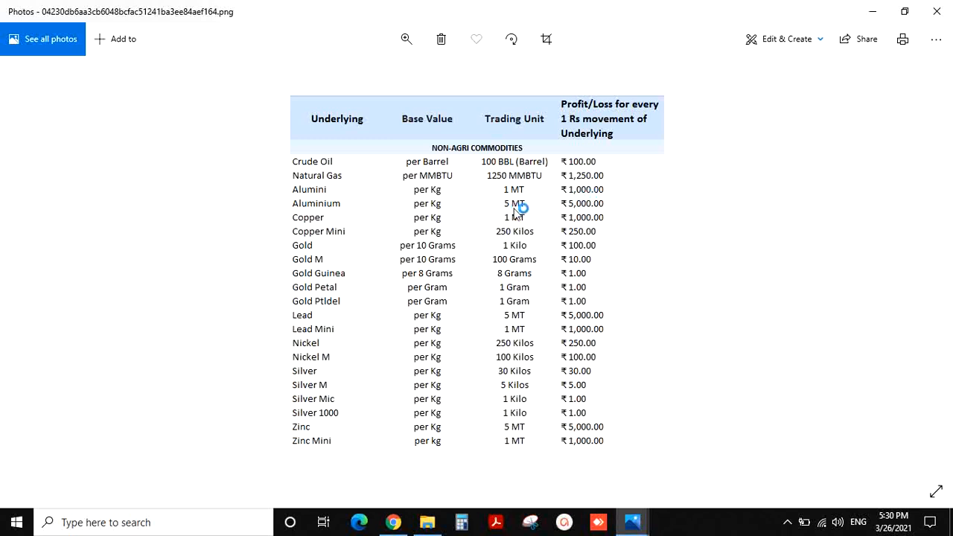
{"action": "mouse_move", "coordinate": [482, 210]}
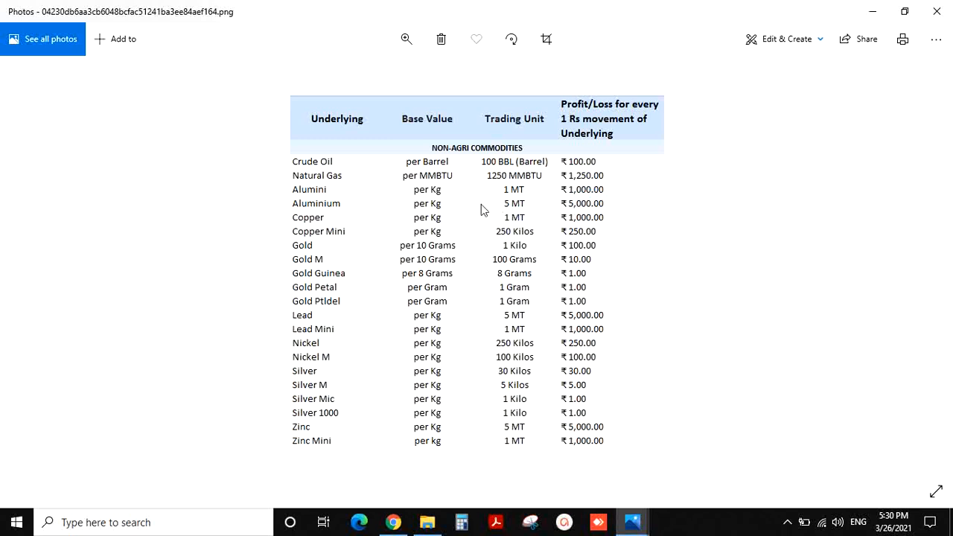
{"action": "mouse_move", "coordinate": [331, 203]}
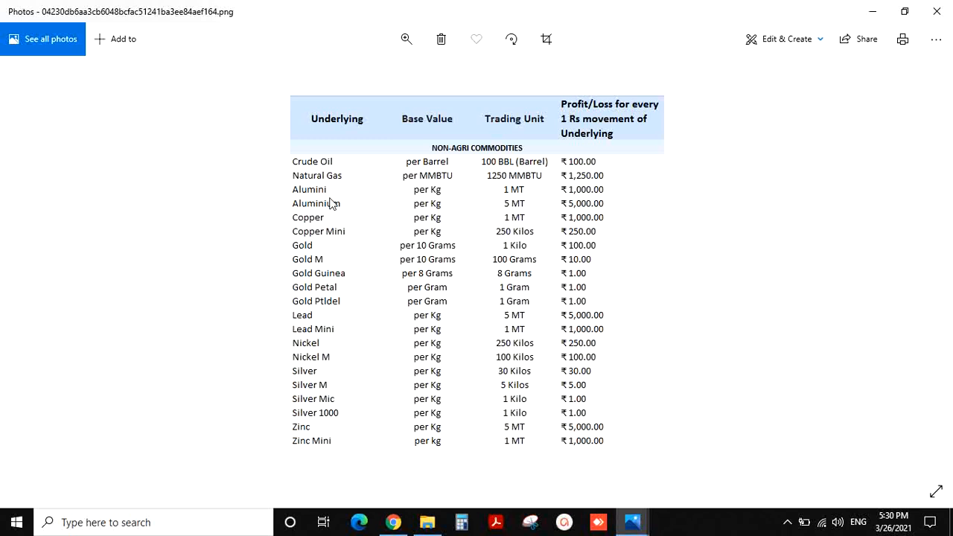
{"action": "mouse_move", "coordinate": [327, 200]}
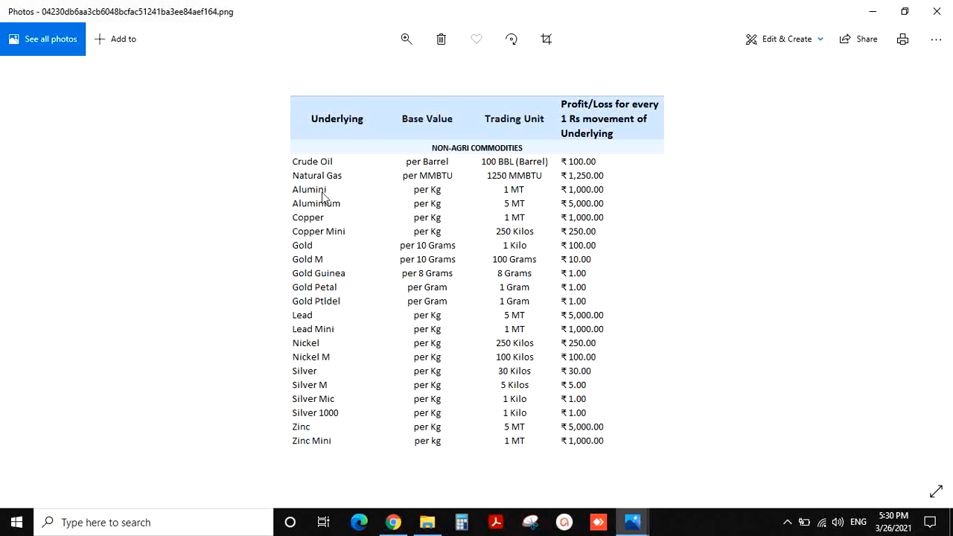
{"action": "mouse_move", "coordinate": [321, 214]}
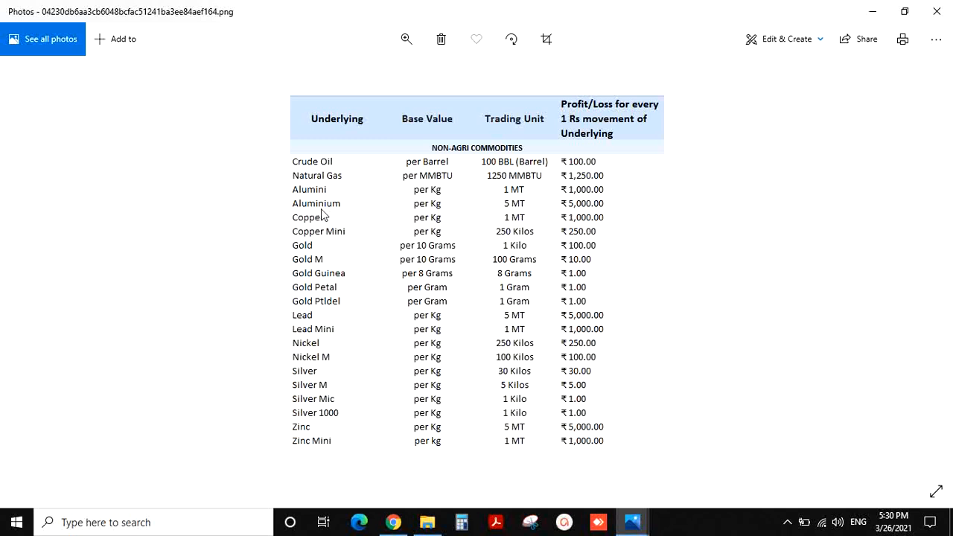
{"action": "mouse_move", "coordinate": [329, 196]}
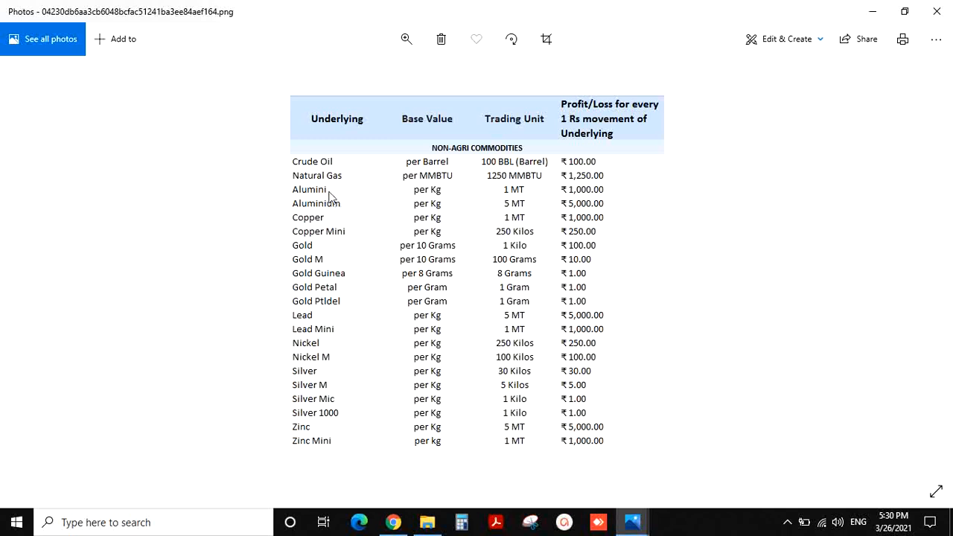
{"action": "mouse_move", "coordinate": [422, 197]}
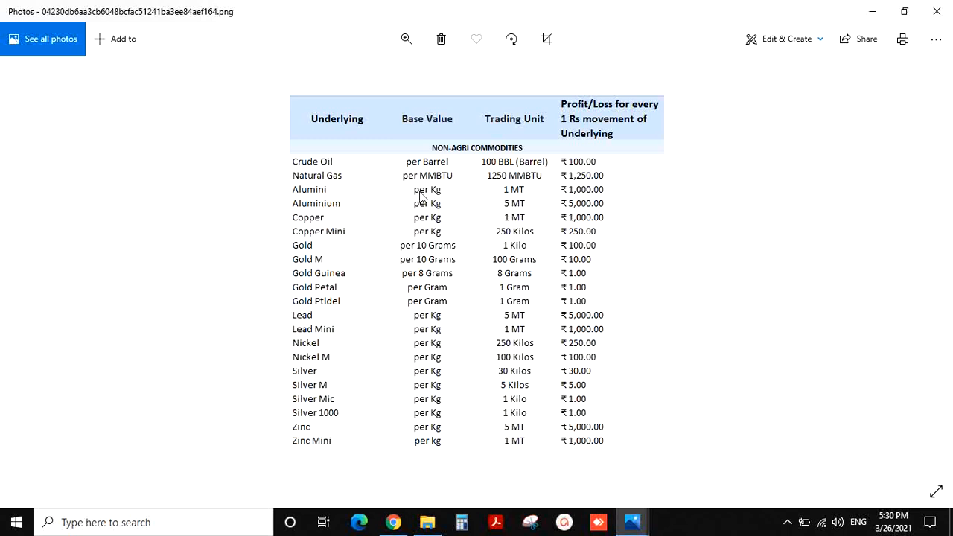
{"action": "mouse_move", "coordinate": [358, 238]}
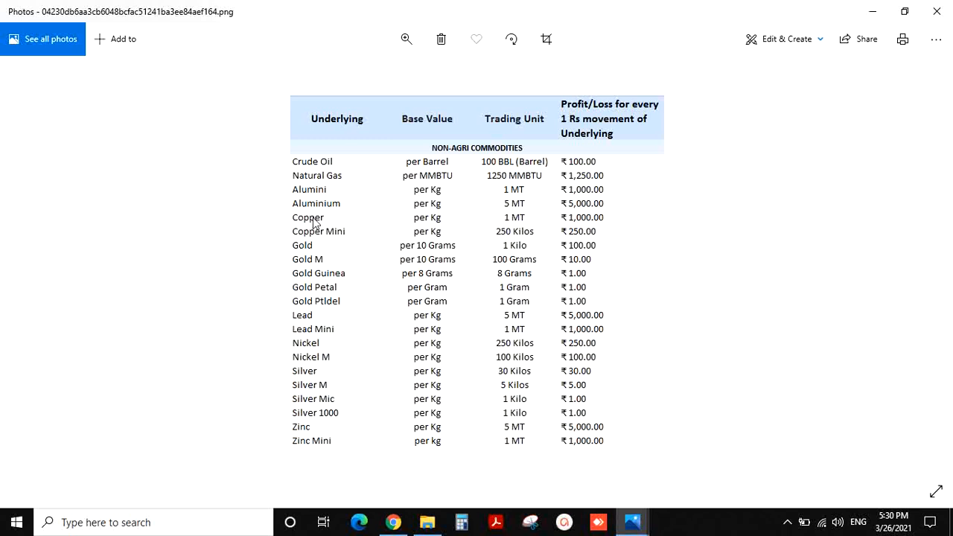
{"action": "mouse_move", "coordinate": [339, 235]}
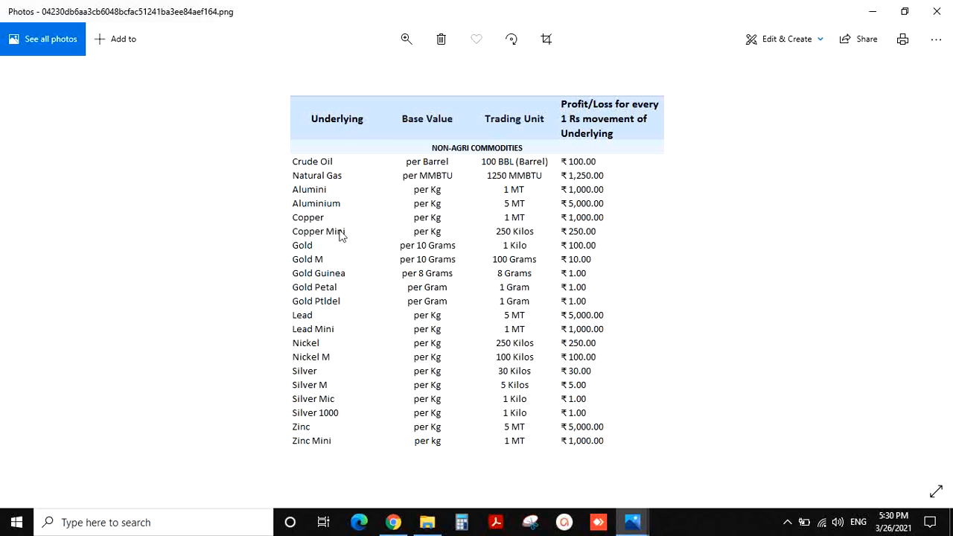
{"action": "mouse_move", "coordinate": [519, 223]}
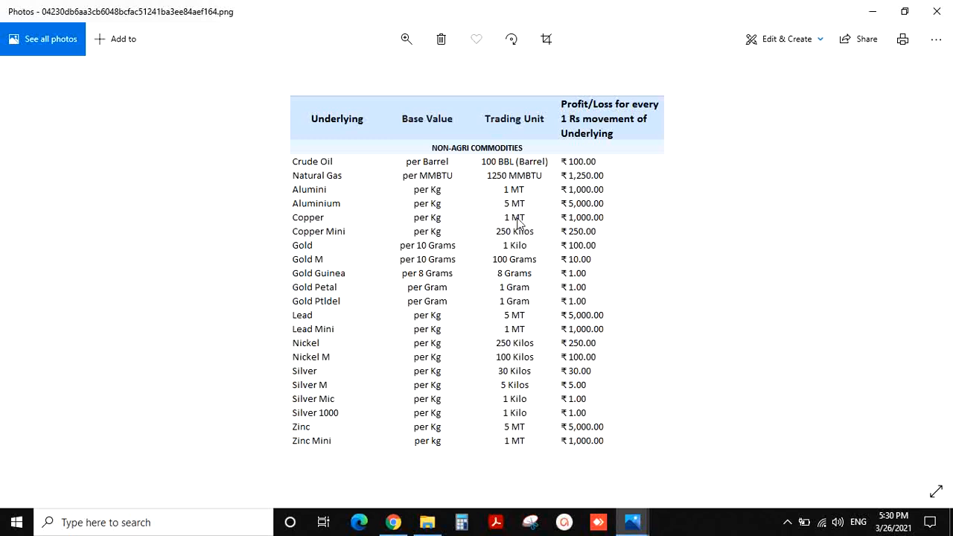
{"action": "mouse_move", "coordinate": [447, 245]}
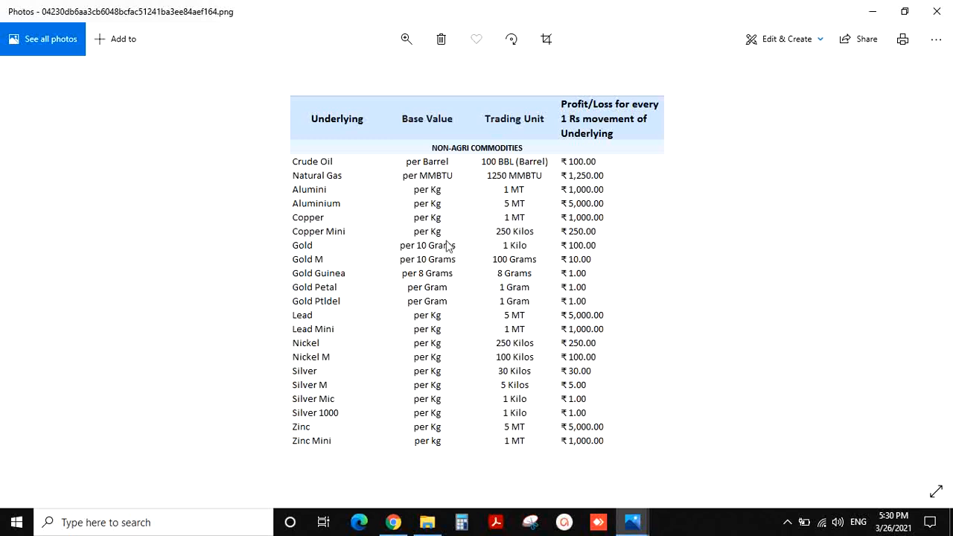
{"action": "mouse_move", "coordinate": [361, 269]}
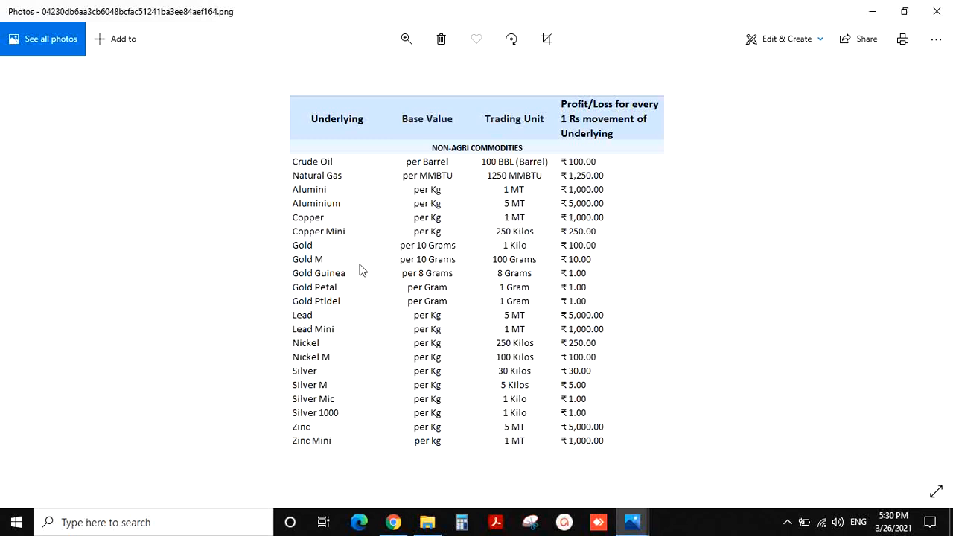
{"action": "mouse_move", "coordinate": [350, 256]}
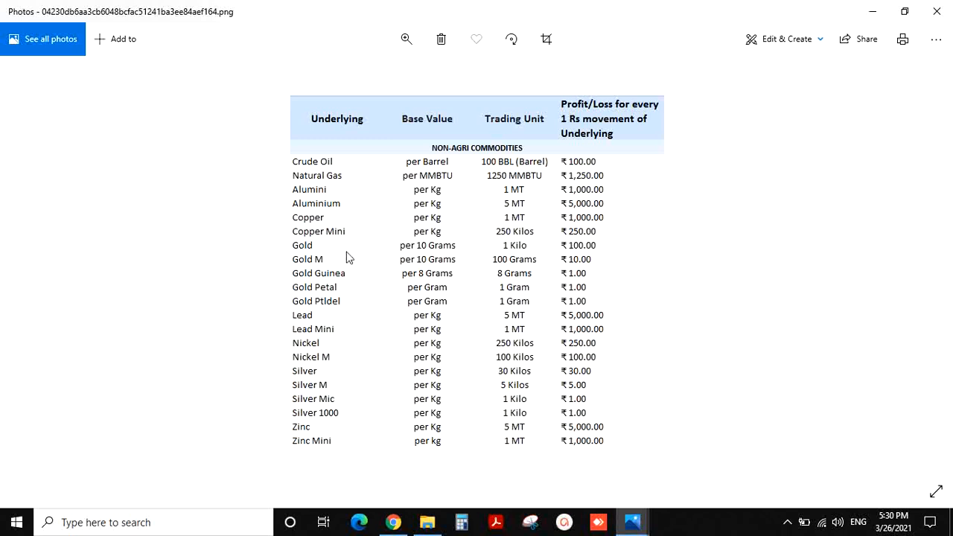
{"action": "mouse_move", "coordinate": [341, 289]}
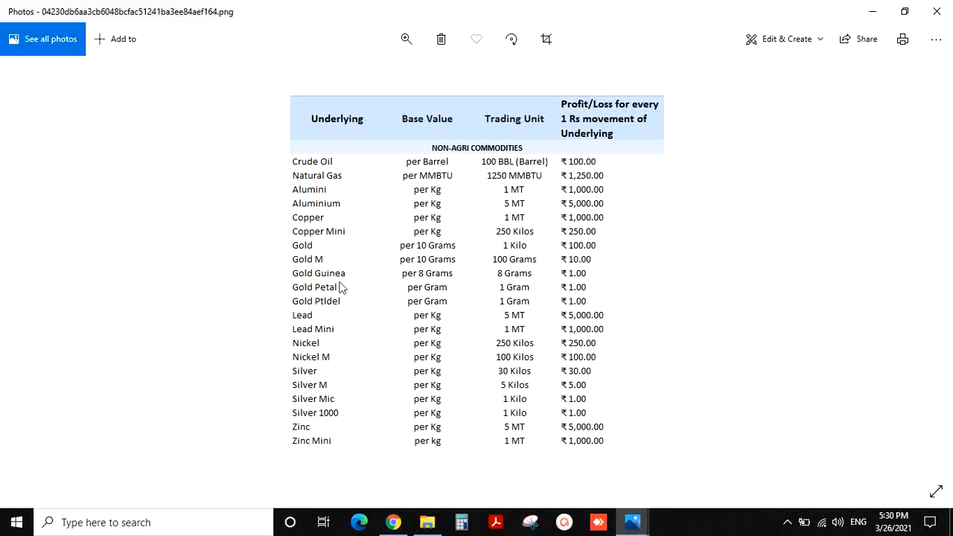
{"action": "mouse_move", "coordinate": [347, 300]}
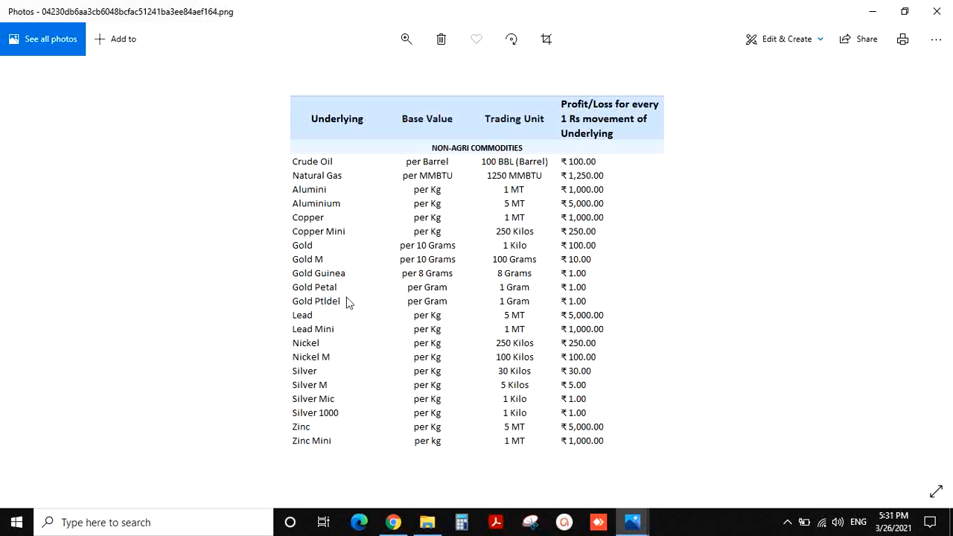
{"action": "mouse_move", "coordinate": [514, 256]}
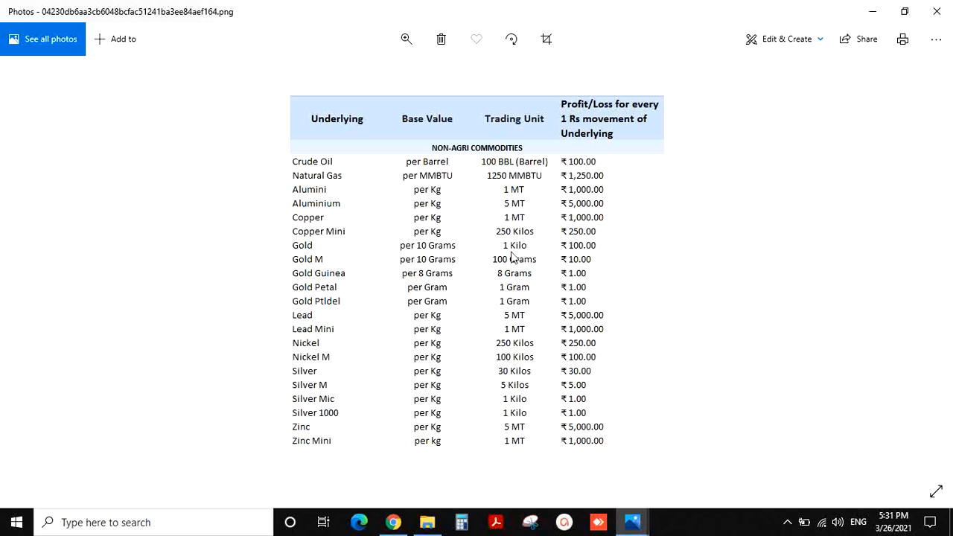
{"action": "mouse_move", "coordinate": [513, 289]}
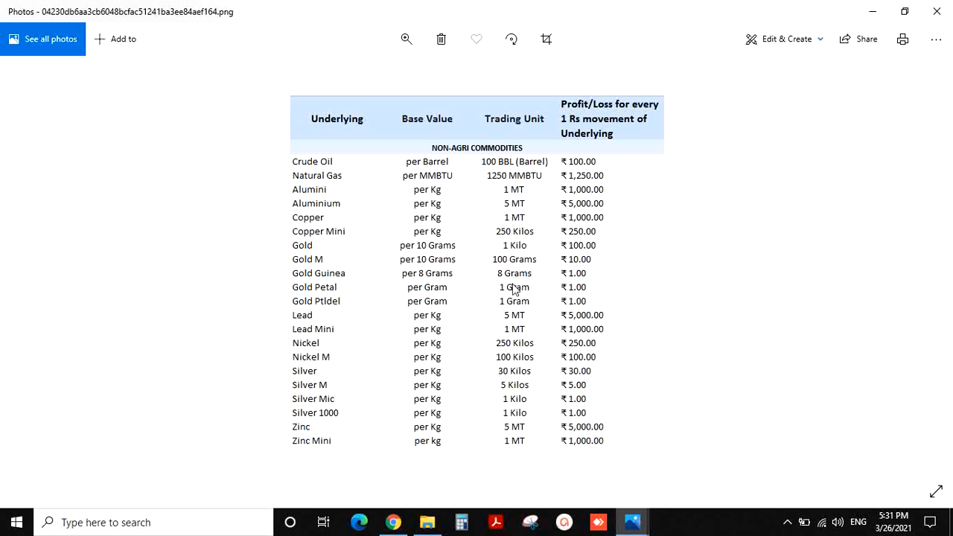
{"action": "mouse_move", "coordinate": [551, 249]}
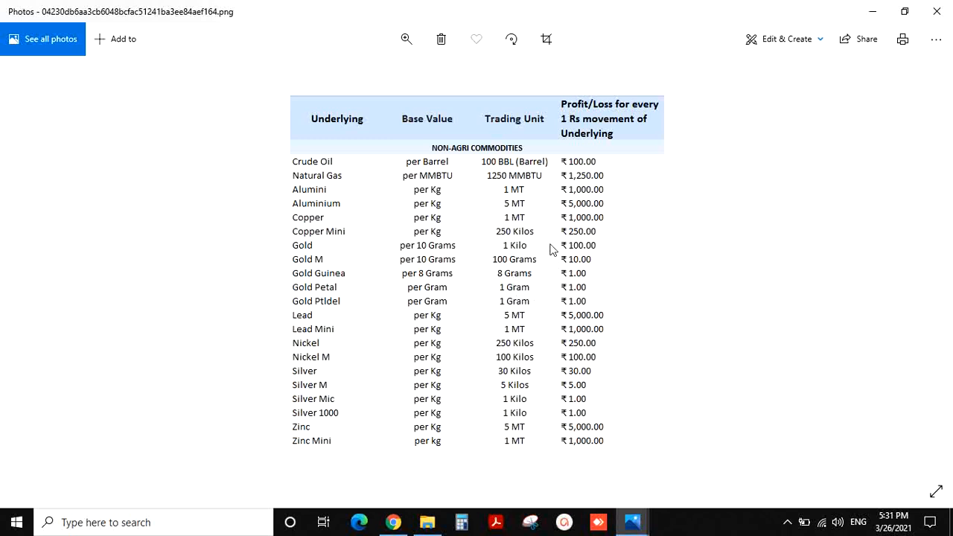
{"action": "mouse_move", "coordinate": [558, 250]}
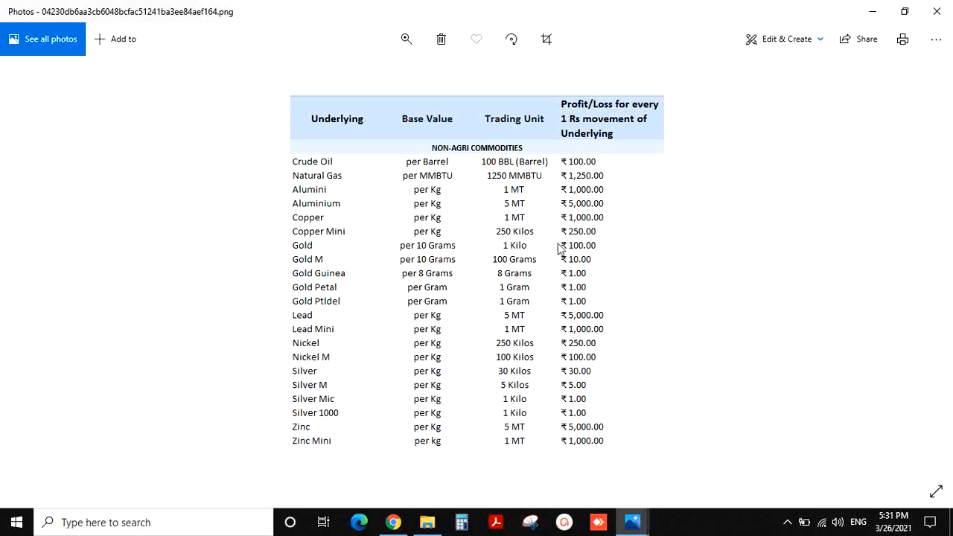
{"action": "mouse_move", "coordinate": [592, 251]}
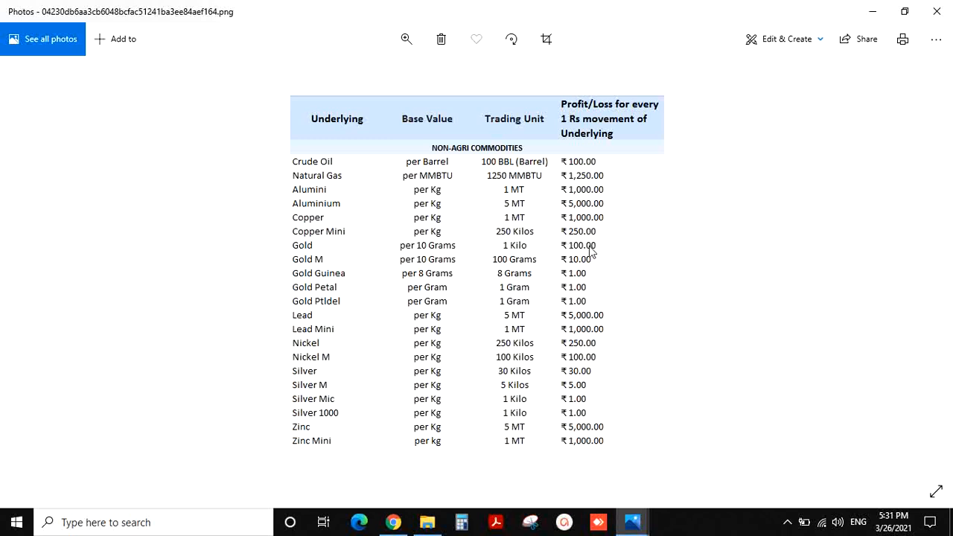
{"action": "mouse_move", "coordinate": [589, 268]}
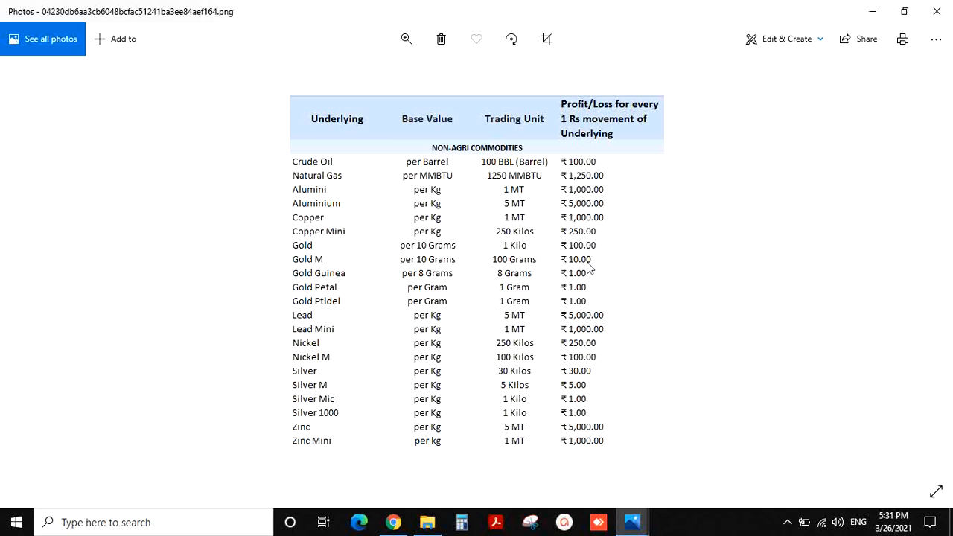
{"action": "mouse_move", "coordinate": [584, 226]}
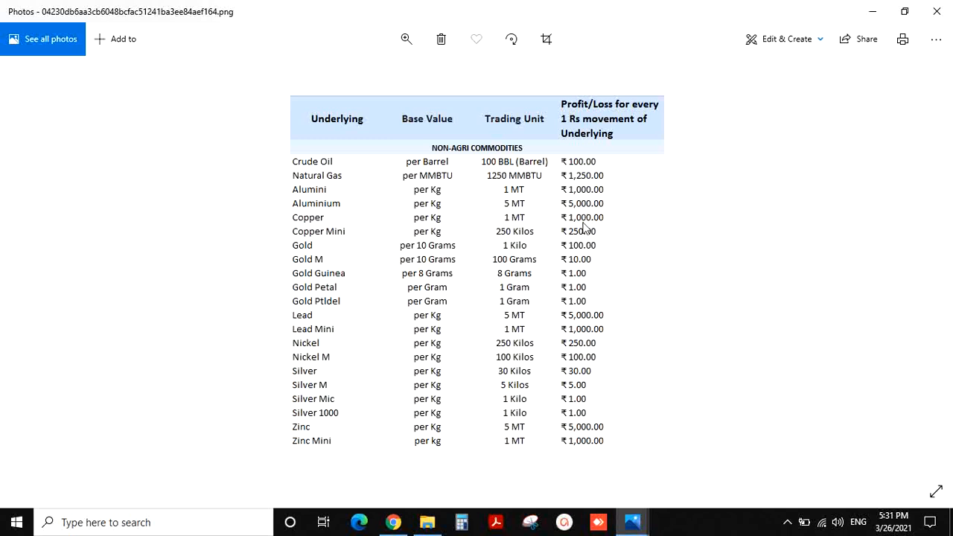
{"action": "mouse_move", "coordinate": [581, 295]}
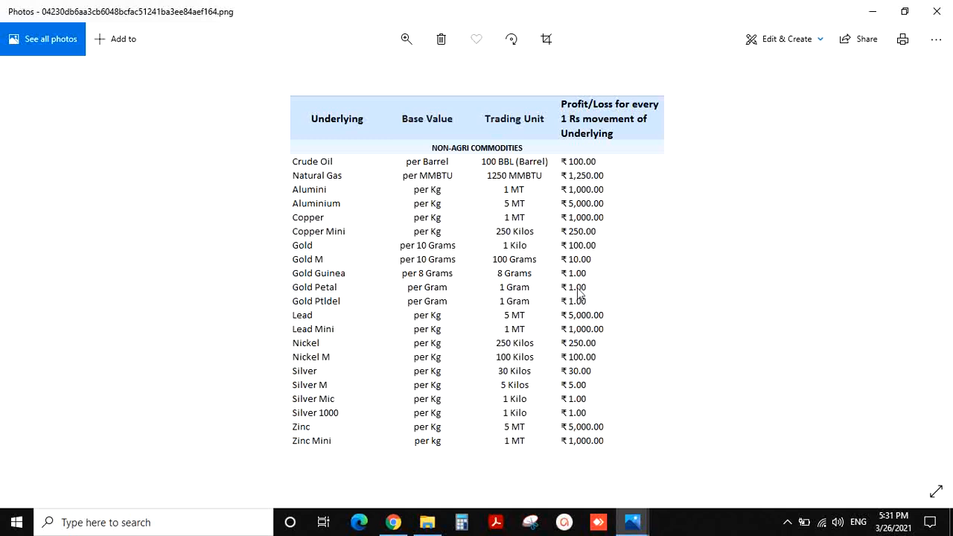
{"action": "mouse_move", "coordinate": [567, 305]}
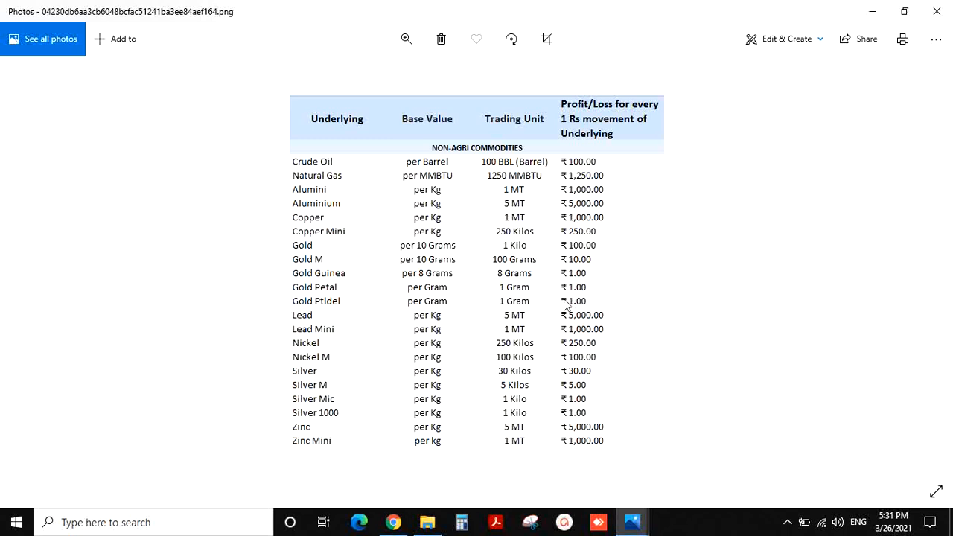
{"action": "mouse_move", "coordinate": [365, 327]}
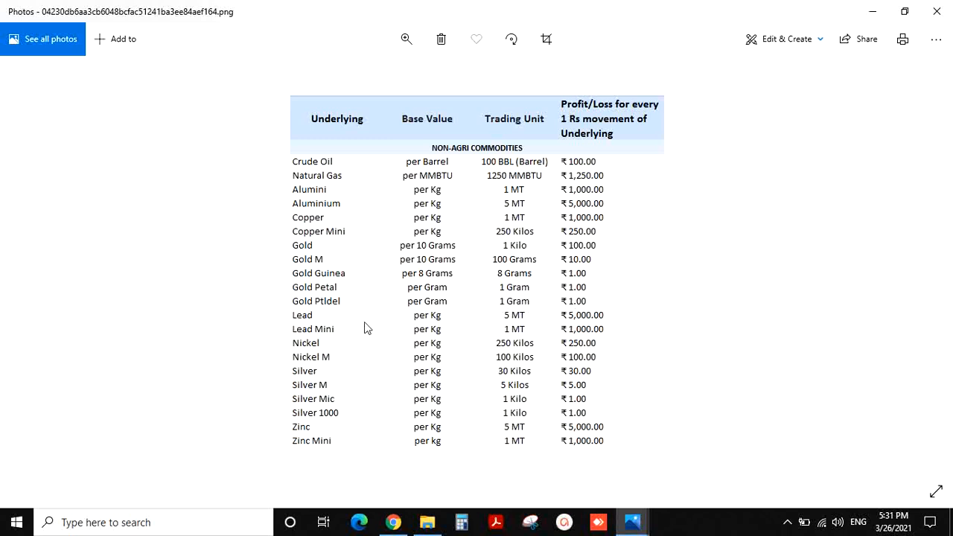
{"action": "mouse_move", "coordinate": [341, 357]}
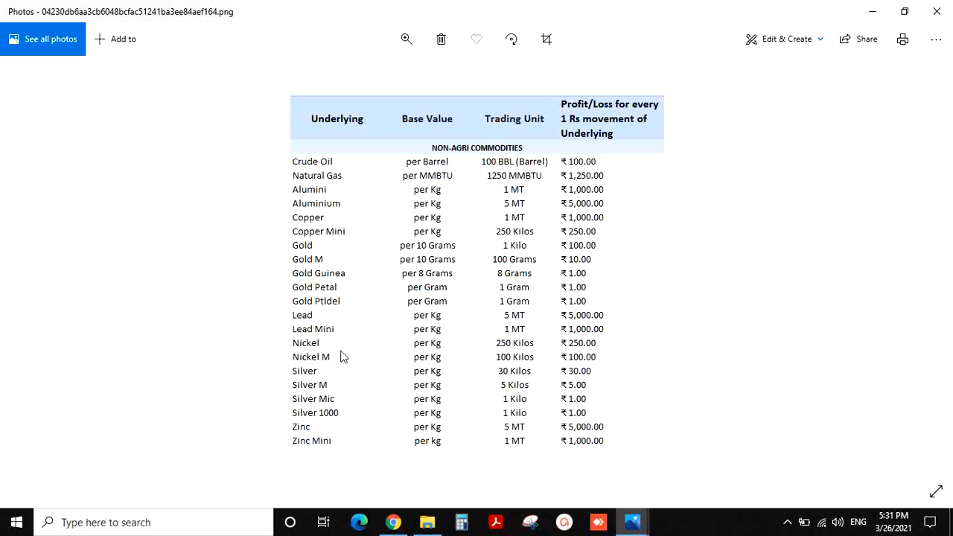
{"action": "mouse_move", "coordinate": [325, 369]}
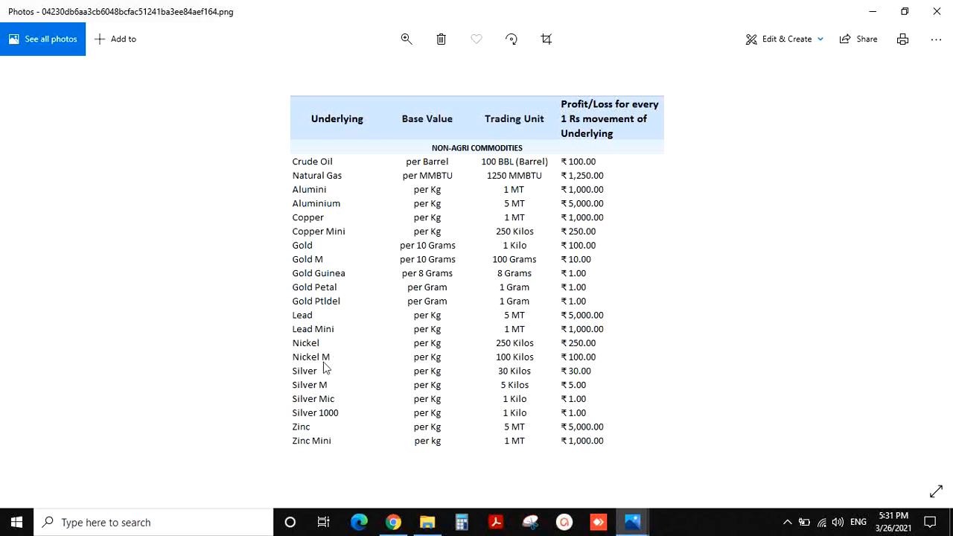
{"action": "mouse_move", "coordinate": [326, 376]}
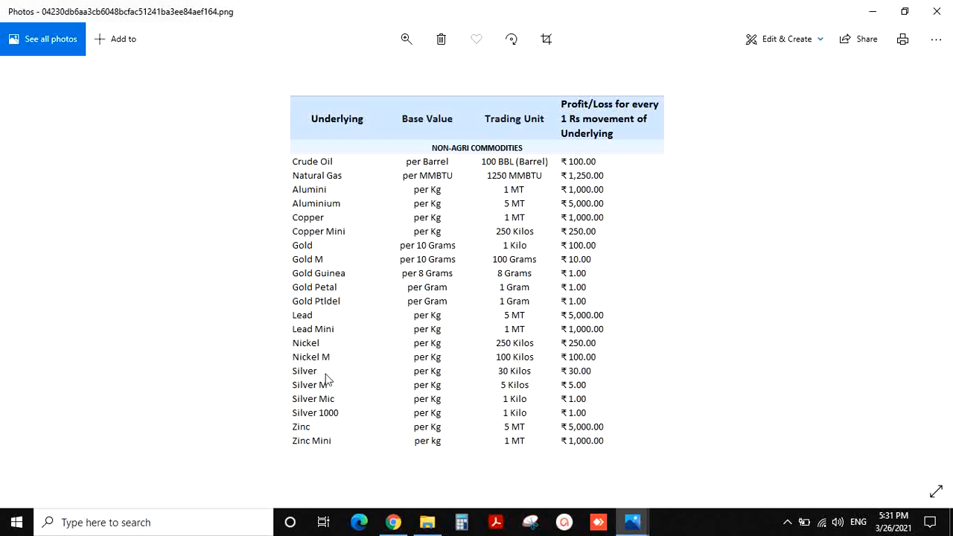
{"action": "mouse_move", "coordinate": [323, 384]}
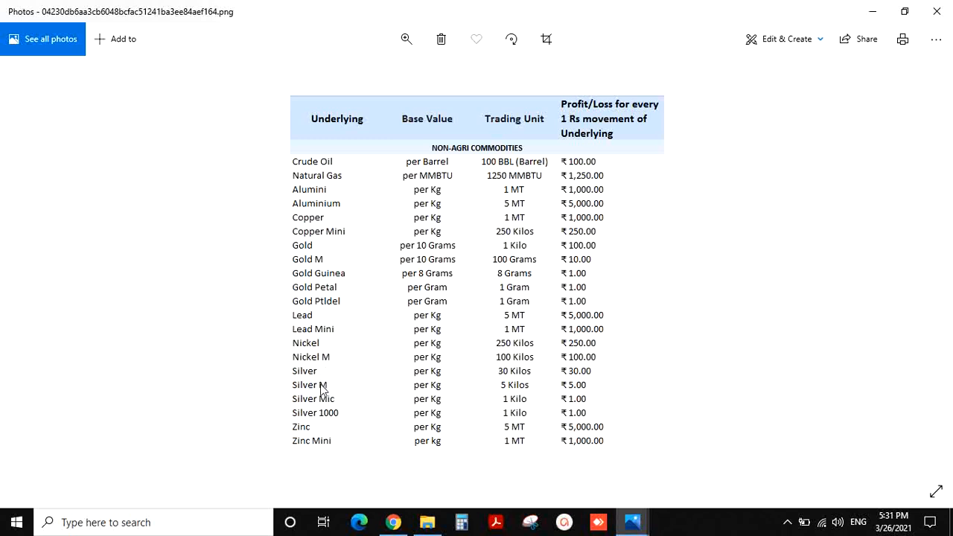
{"action": "mouse_move", "coordinate": [322, 387]}
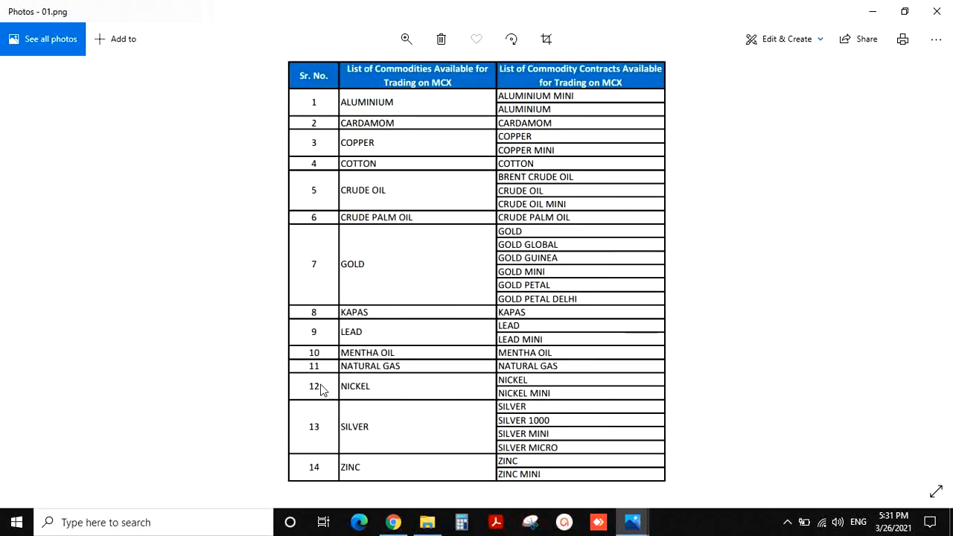
{"action": "mouse_move", "coordinate": [405, 110]}
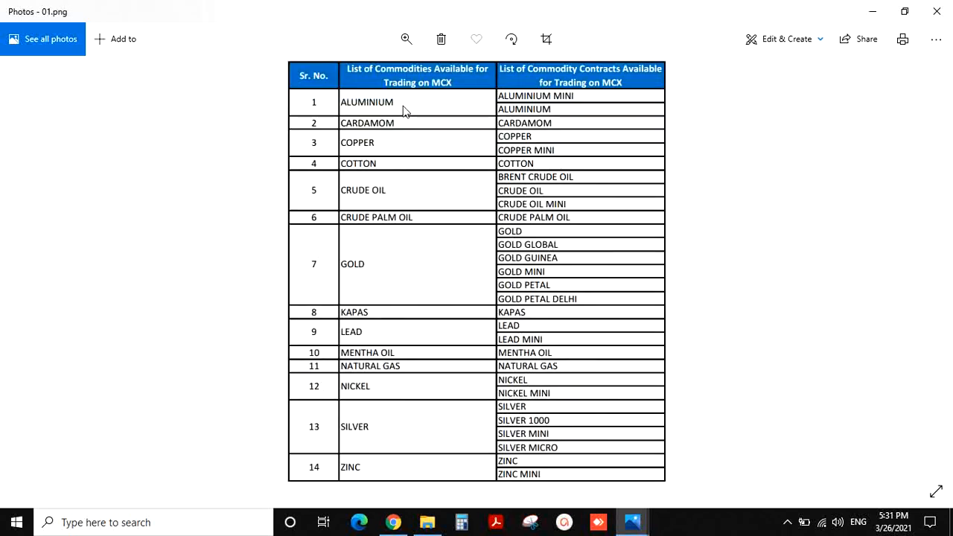
{"action": "mouse_move", "coordinate": [554, 133]}
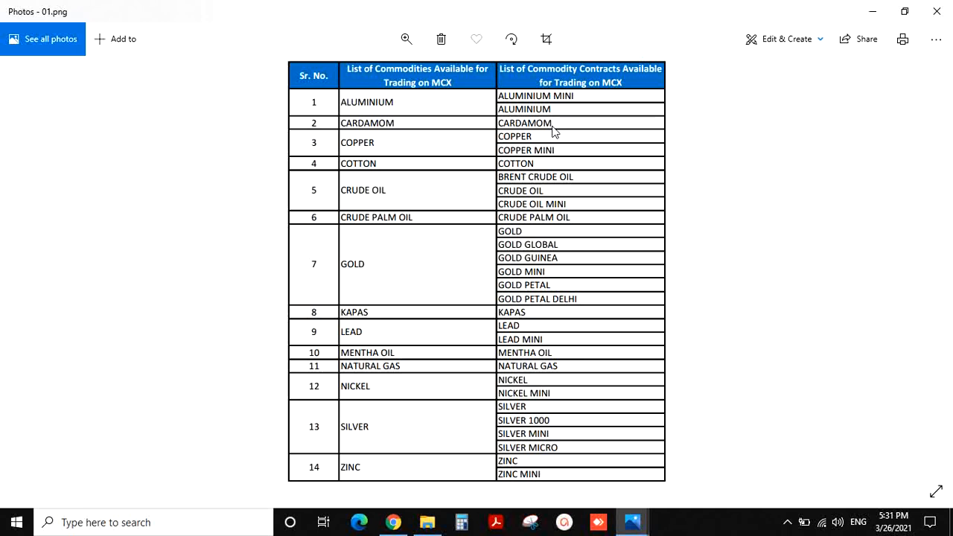
{"action": "mouse_move", "coordinate": [483, 154]}
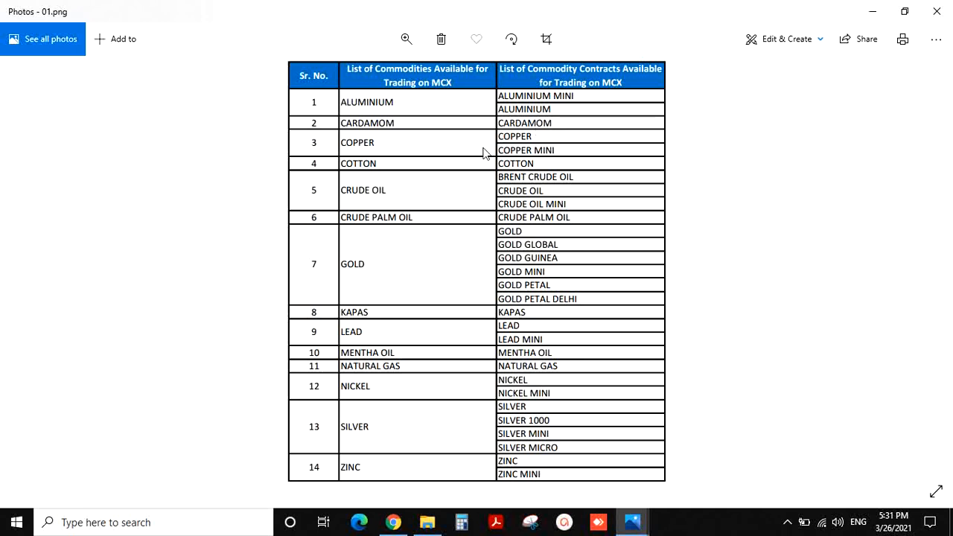
{"action": "mouse_move", "coordinate": [394, 250]}
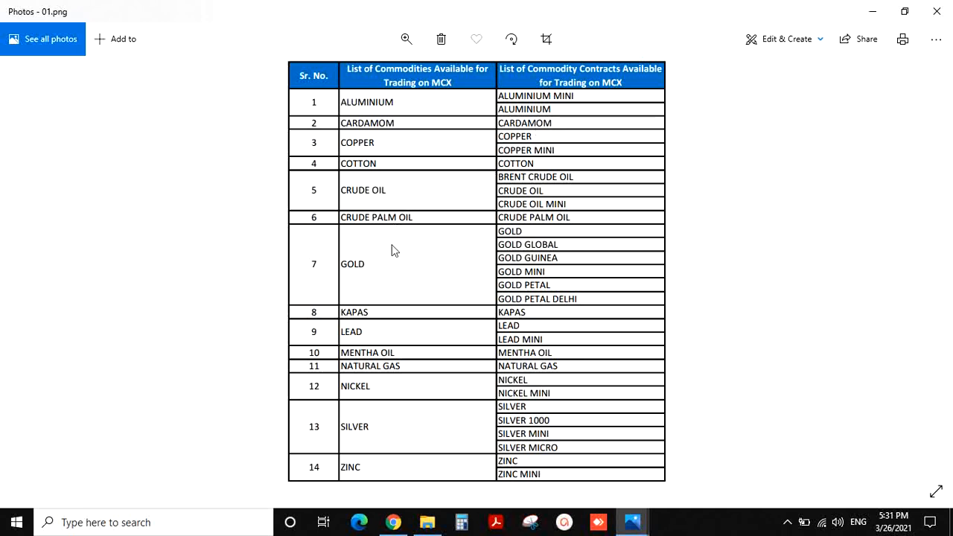
{"action": "mouse_move", "coordinate": [371, 342]}
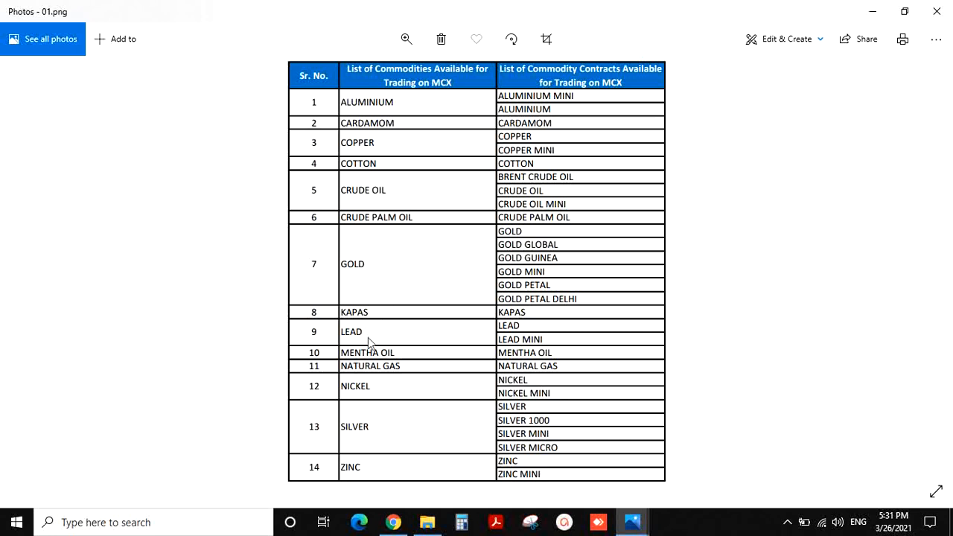
{"action": "mouse_move", "coordinate": [417, 364]}
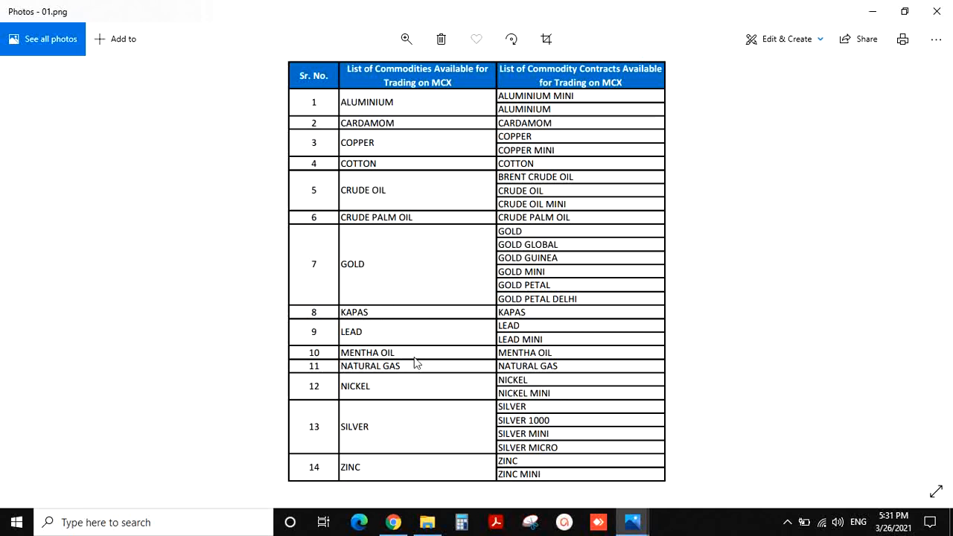
{"action": "mouse_move", "coordinate": [569, 185]}
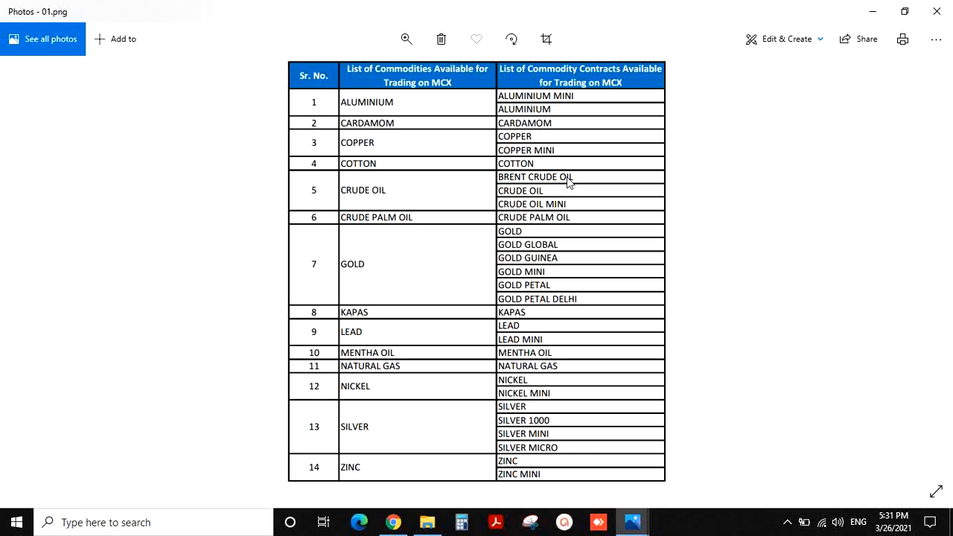
{"action": "mouse_move", "coordinate": [560, 233]}
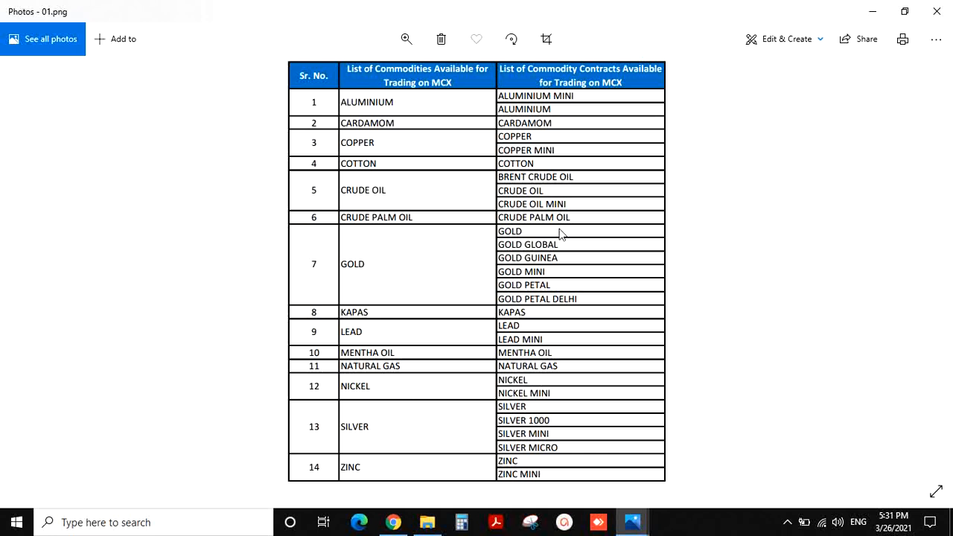
{"action": "mouse_move", "coordinate": [559, 378]}
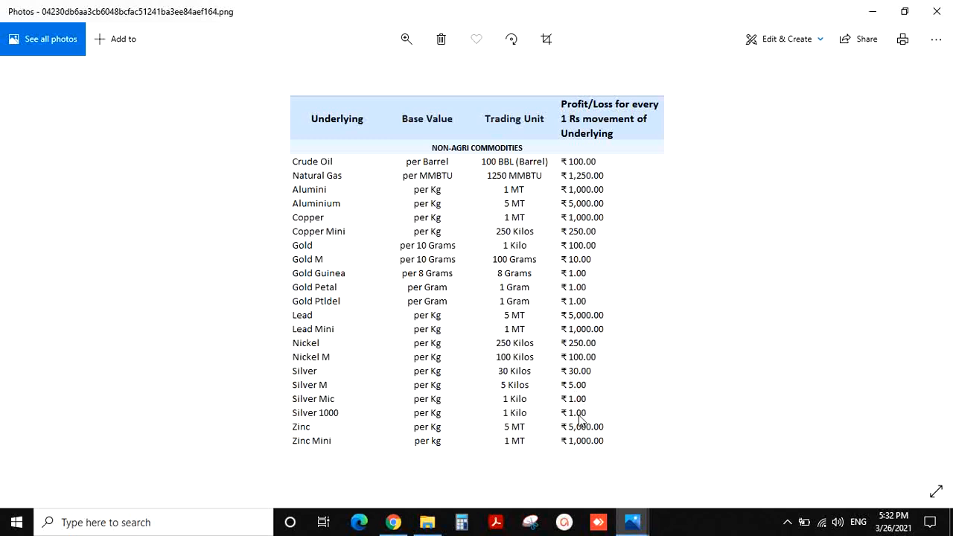
{"action": "mouse_move", "coordinate": [584, 375]}
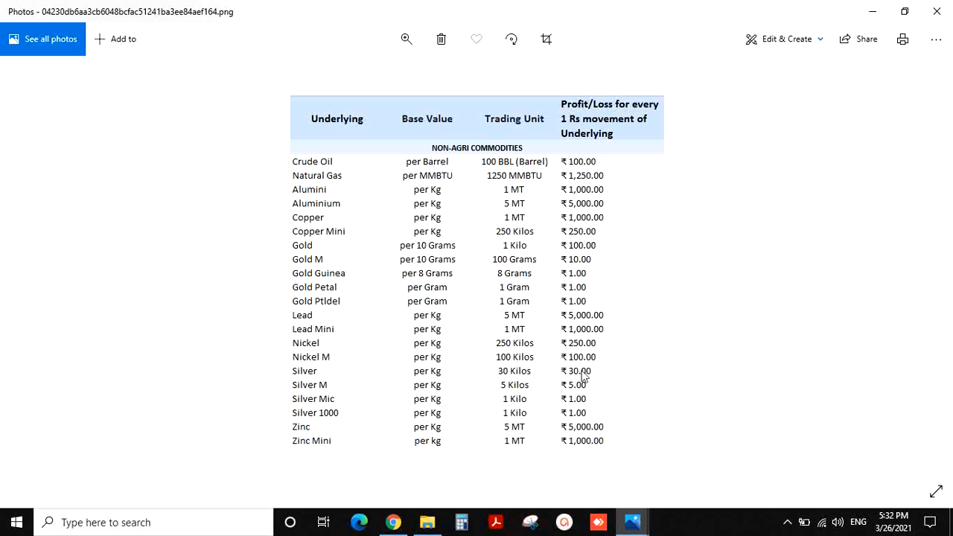
{"action": "mouse_move", "coordinate": [603, 438]}
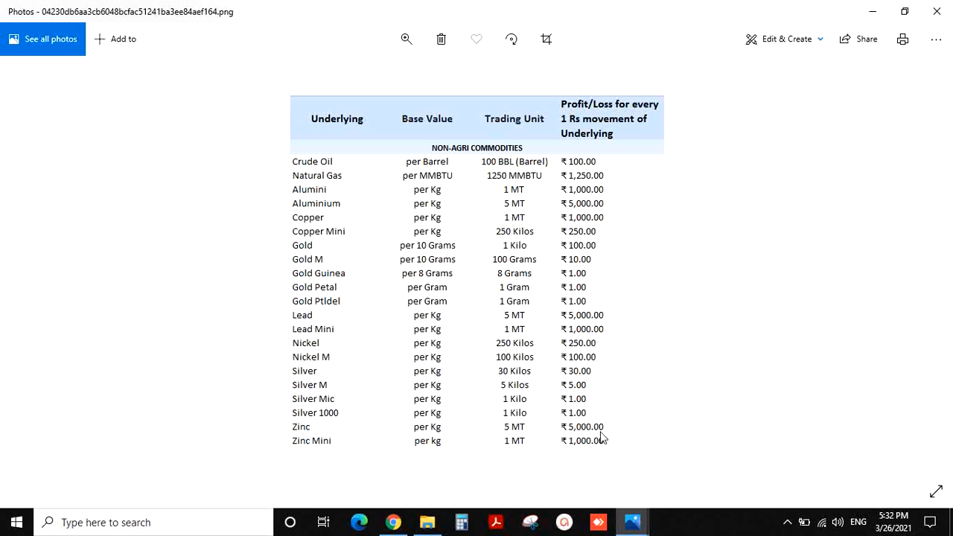
{"action": "mouse_move", "coordinate": [593, 439]}
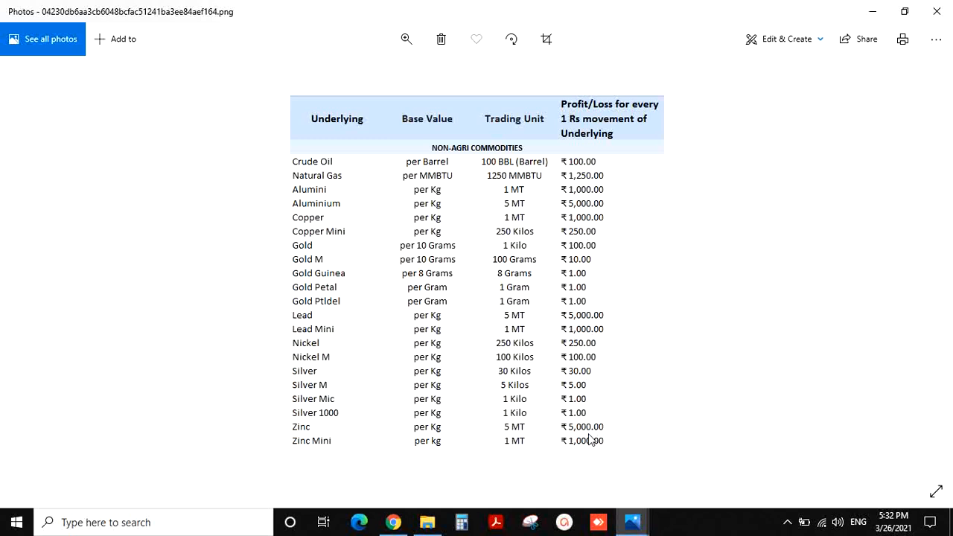
{"action": "mouse_move", "coordinate": [598, 212]}
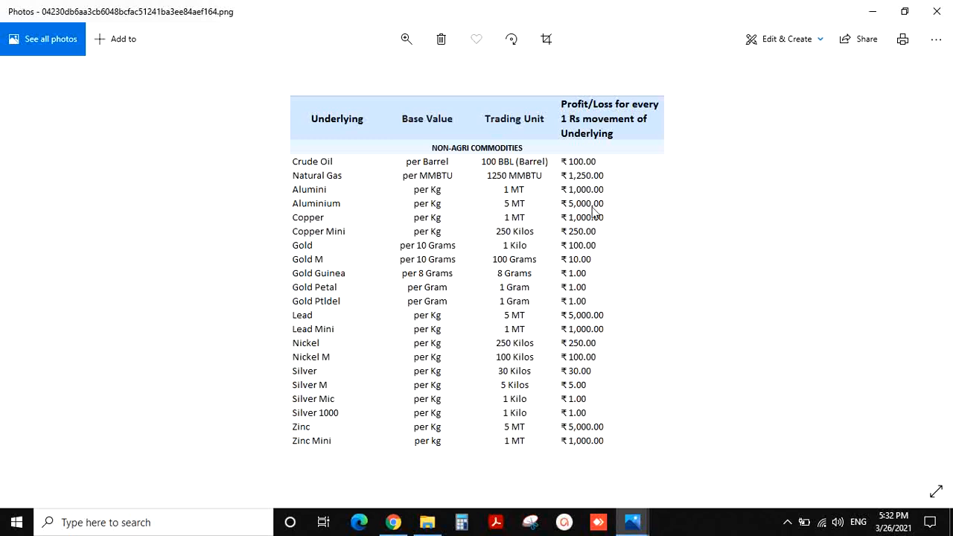
{"action": "mouse_move", "coordinate": [584, 296]}
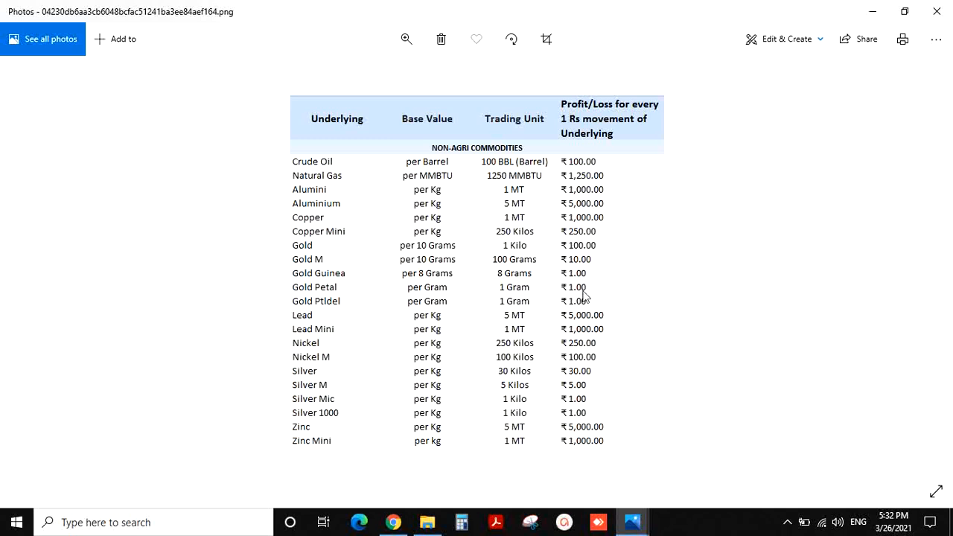